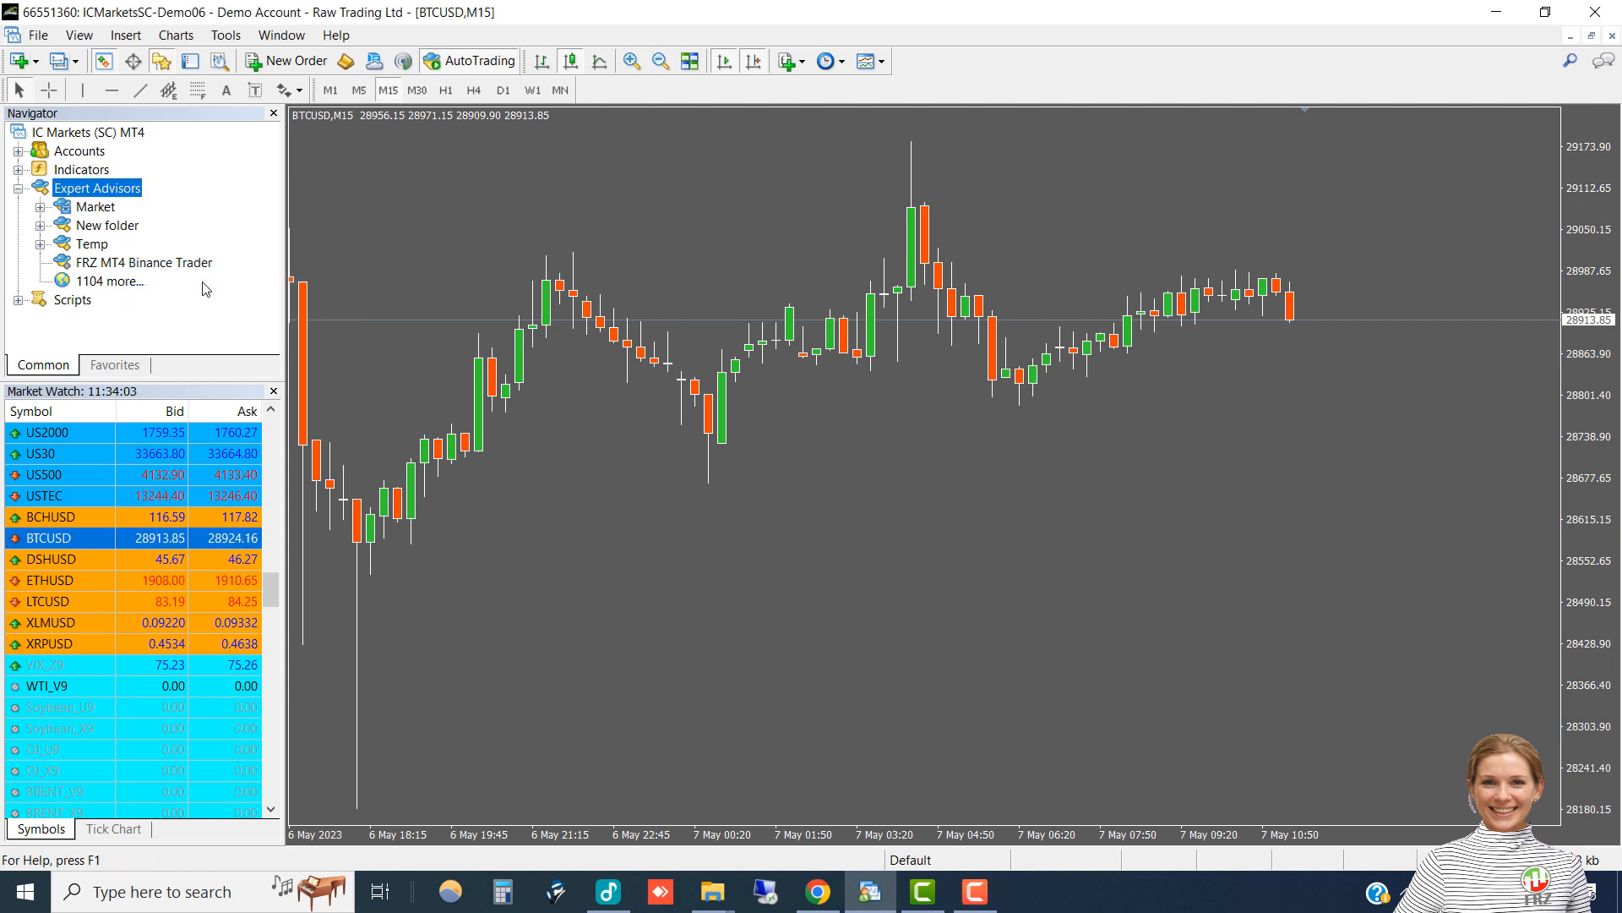
Attach the FRZ MT4 Binance Trader expert from the Navigator to the BTCUSD M15 chart
double_click(146, 262)
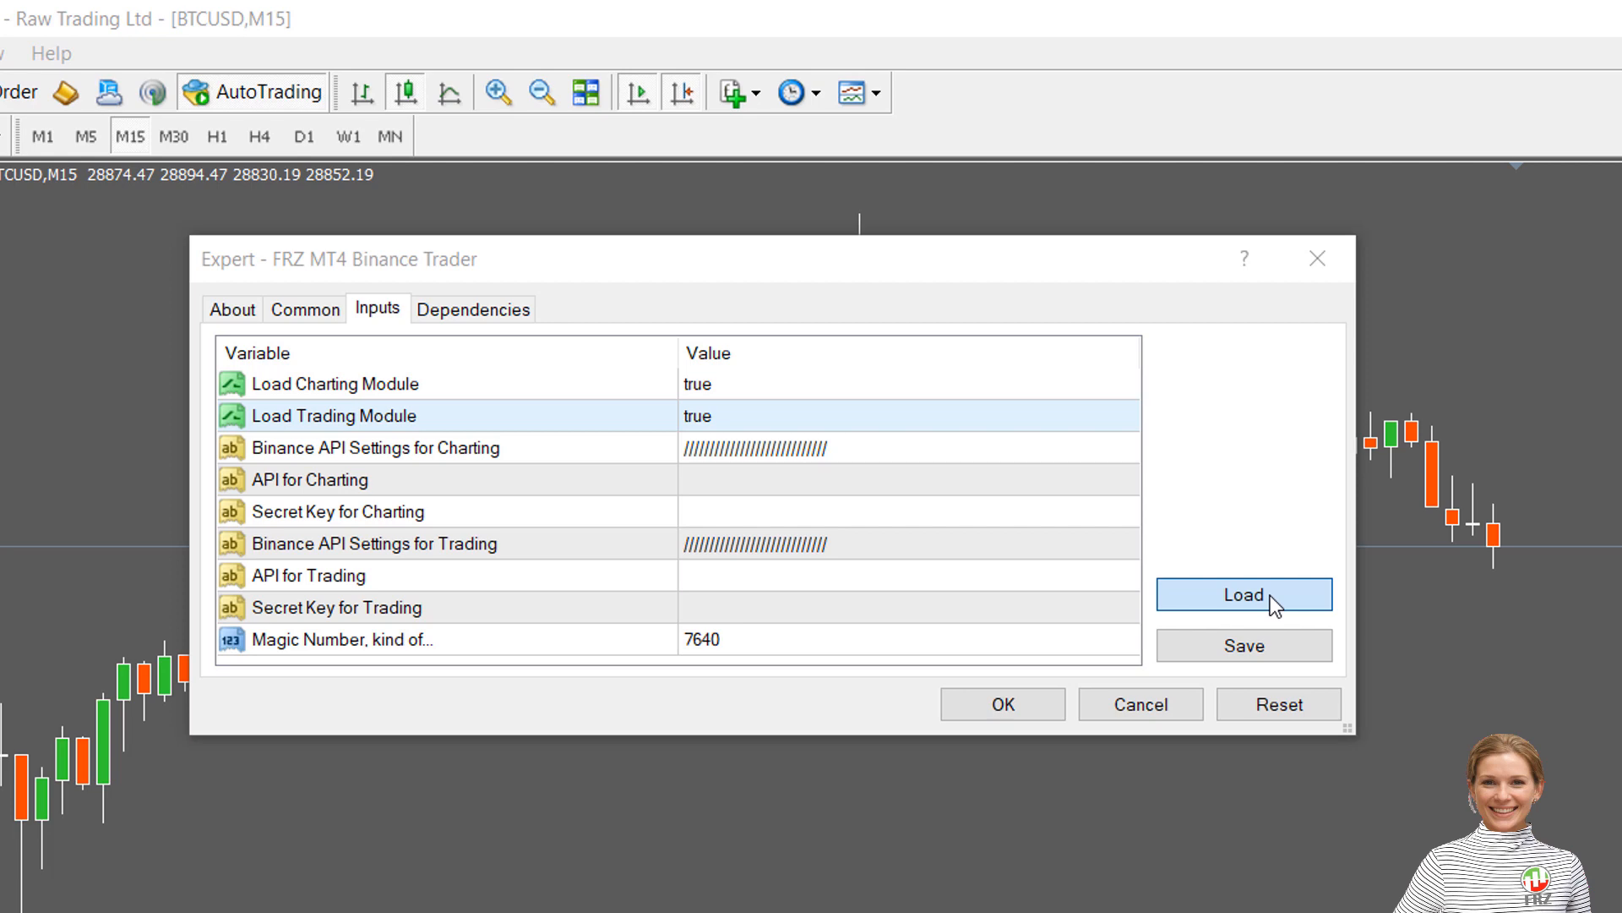
Load a saved inputs set for the expert with charting and trading modules left true
left_click(1243, 593)
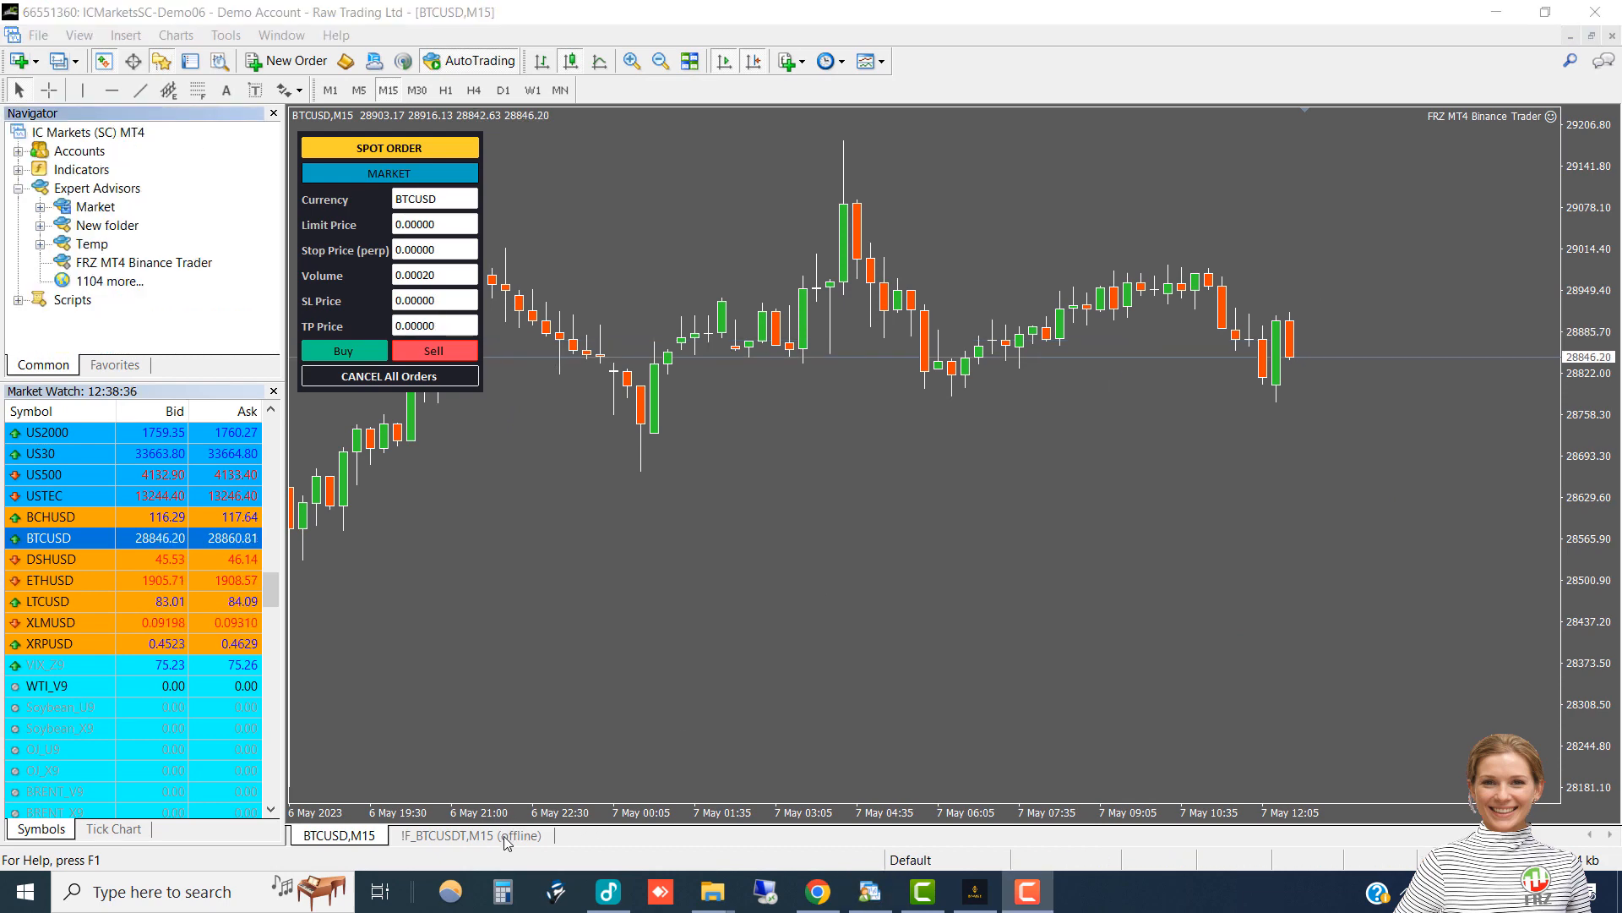
Switch to the IF_BTCUSDT,M15 offline chart holding the BTCUSDT 0.002 spot order
left_click(470, 835)
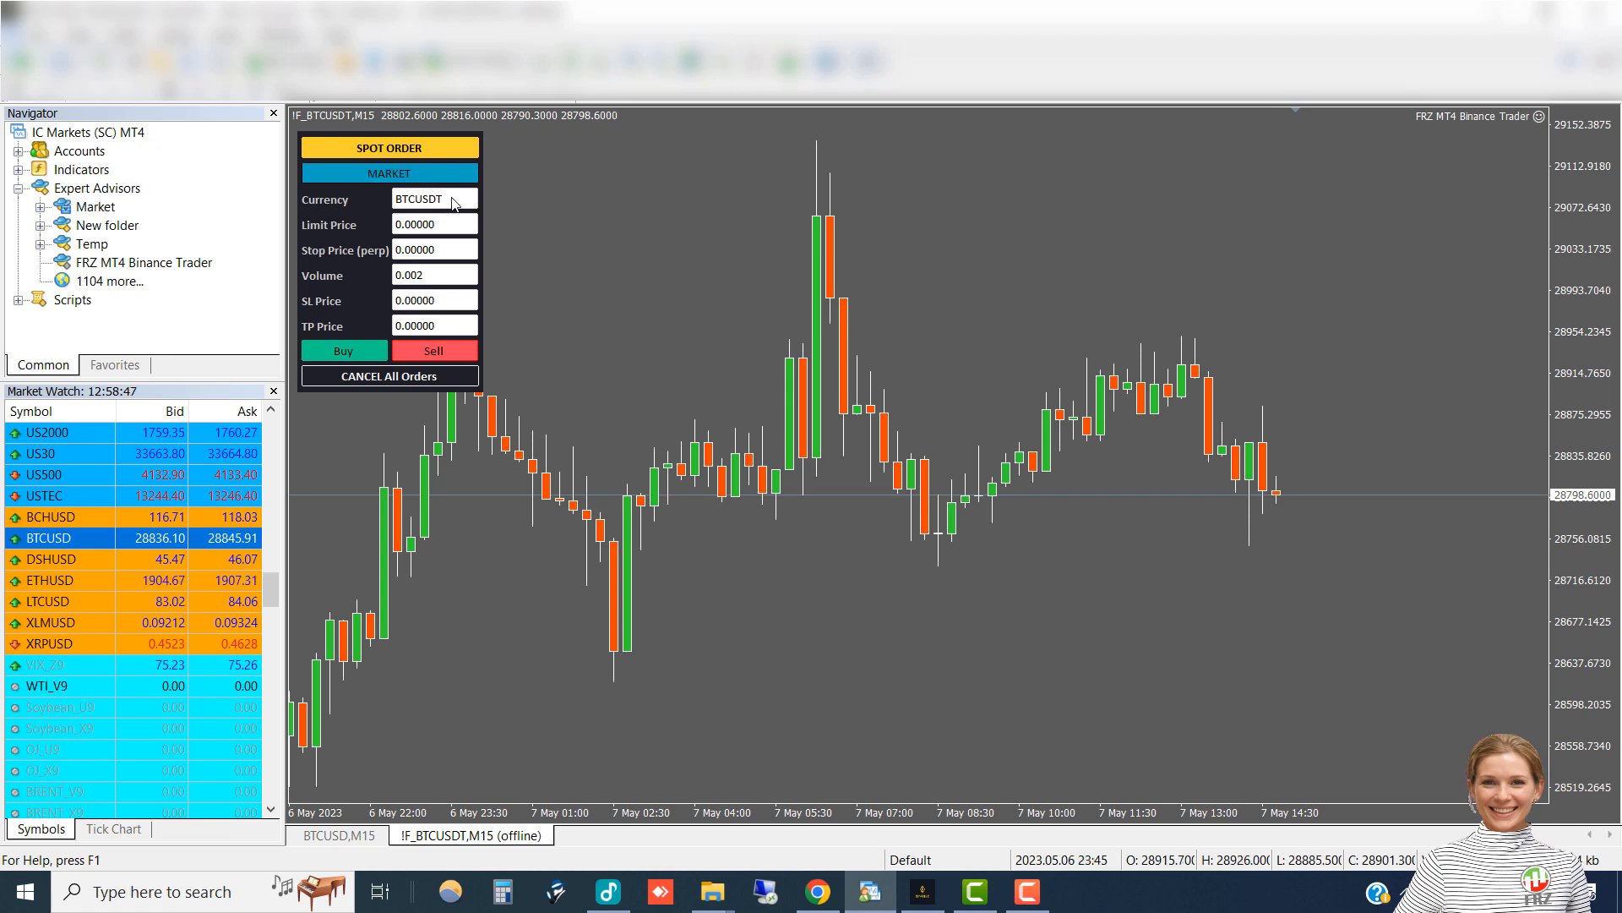